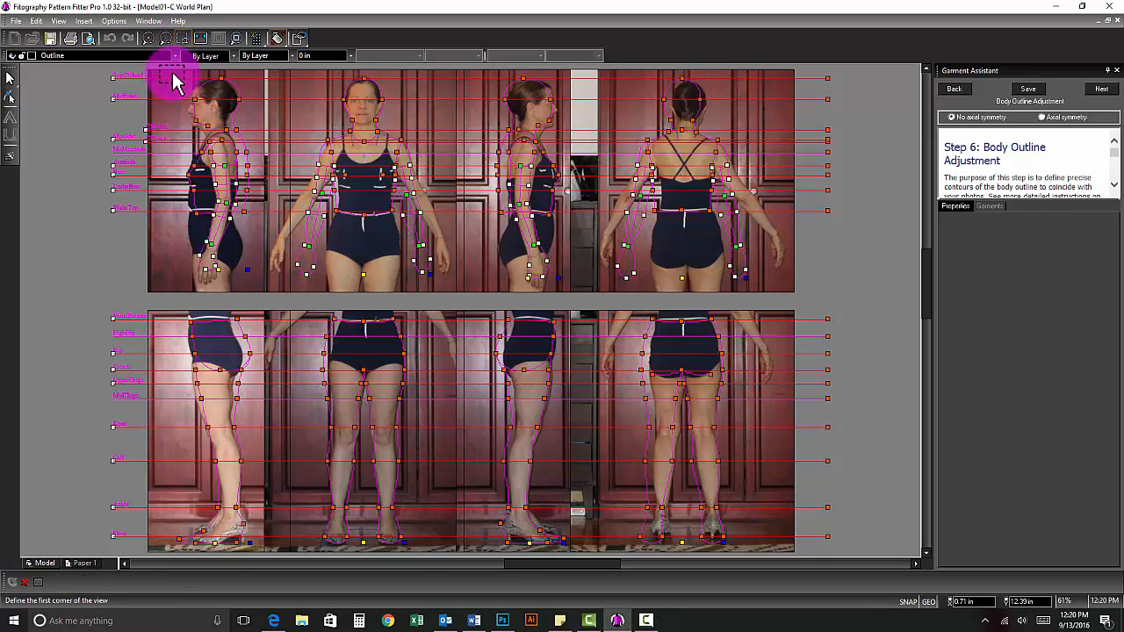
# Widen the Garment Assistant panel to show the Step 6 instructions
pyautogui.moveTo(176, 79); pyautogui.dragTo(254, 233)
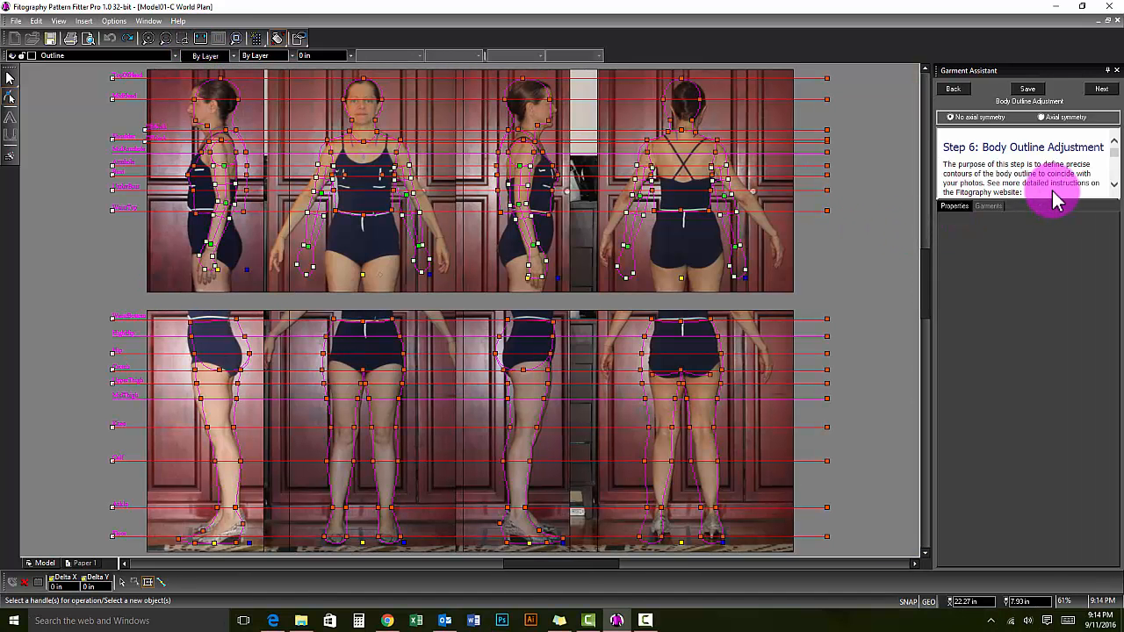
pyautogui.moveTo(1039, 344)
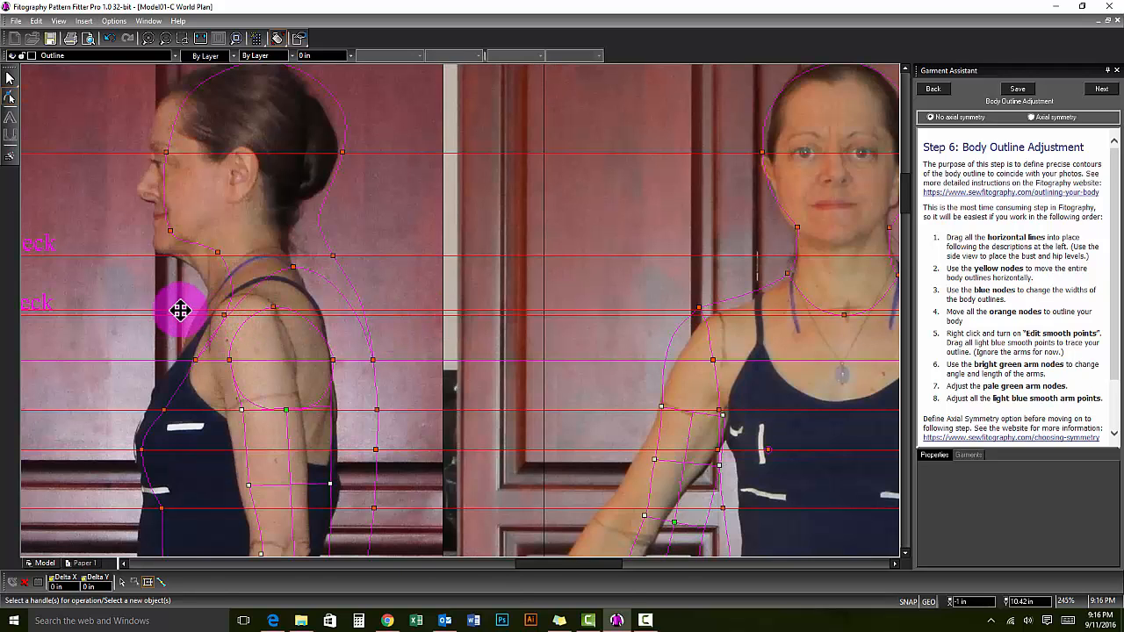
# Zoom in on the side view and set the Bust-line node on the bust's front edge
pyautogui.scroll(-3)
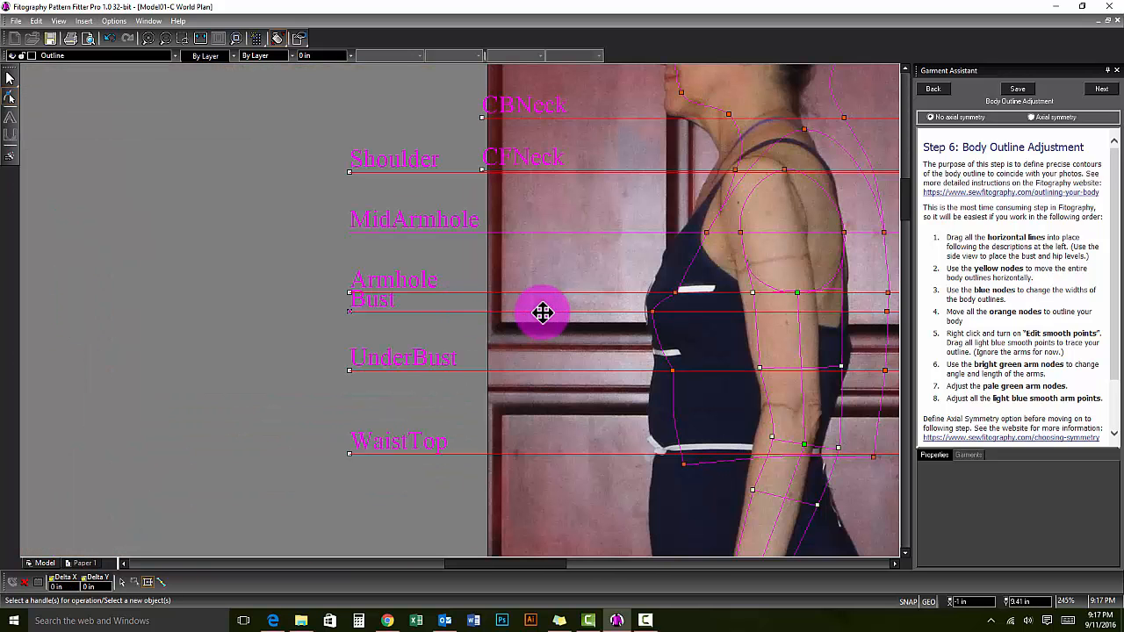
pyautogui.moveTo(543, 312); pyautogui.dragTo(608, 313)
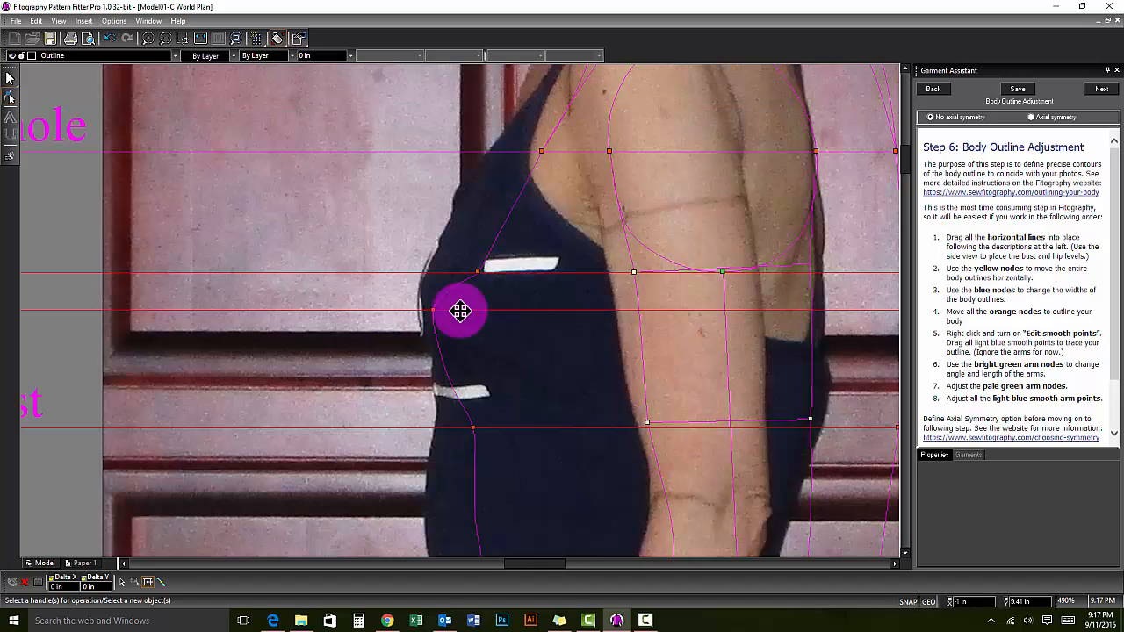
pyautogui.moveTo(461, 310); pyautogui.dragTo(409, 312)
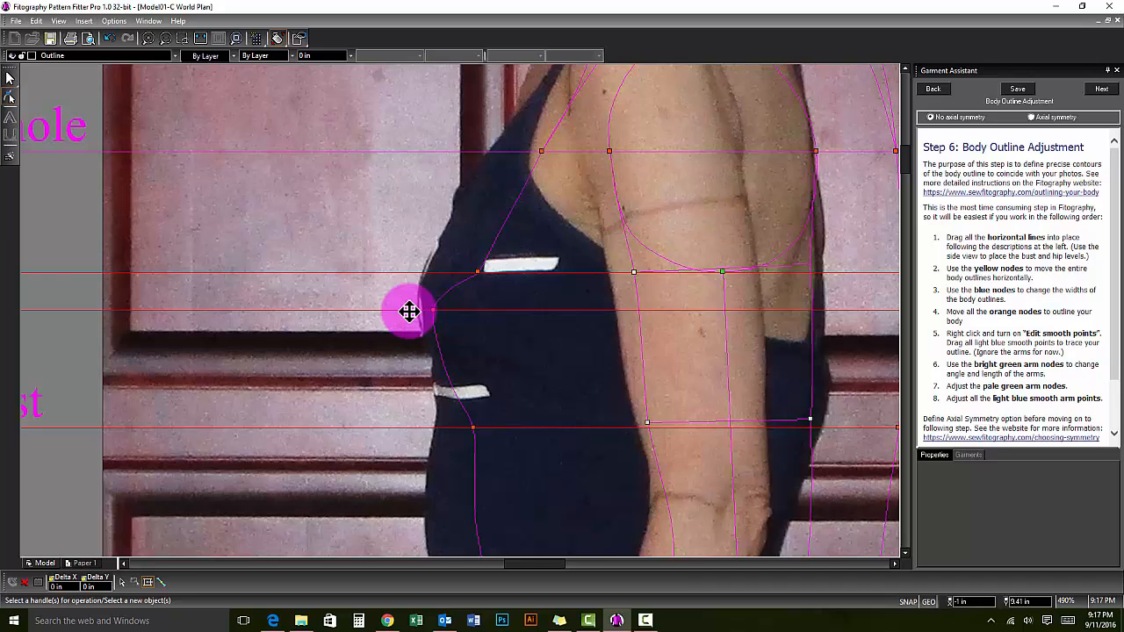
pyautogui.moveTo(408, 312); pyautogui.dragTo(413, 303)
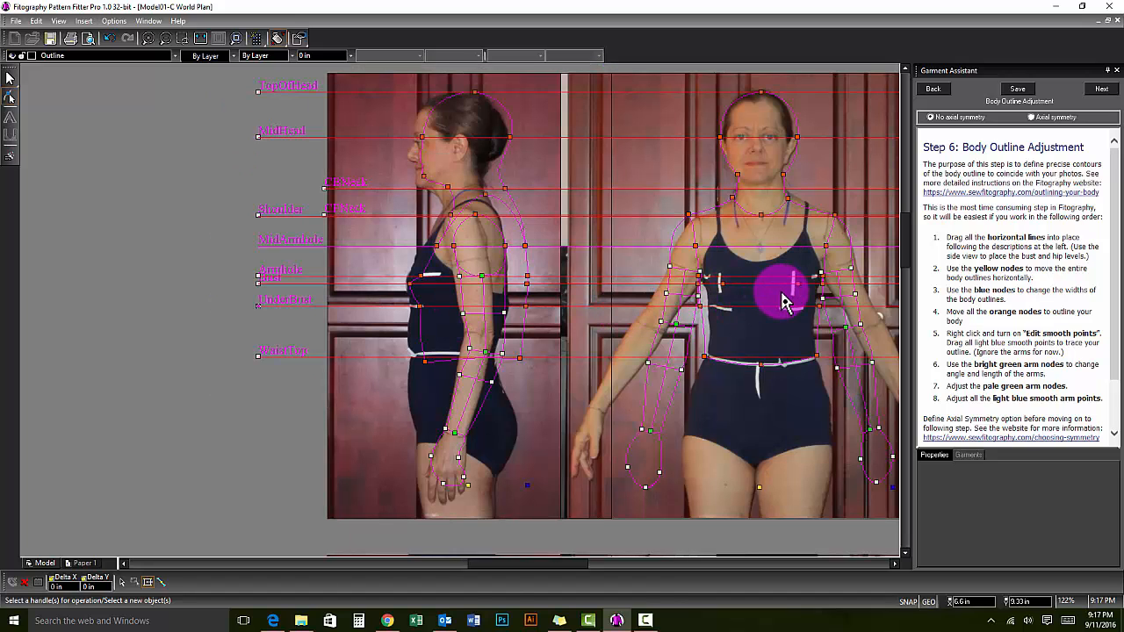
# Move the front-view Bust-line outline node onto the body edge
pyautogui.moveTo(781, 294); pyautogui.dragTo(799, 306)
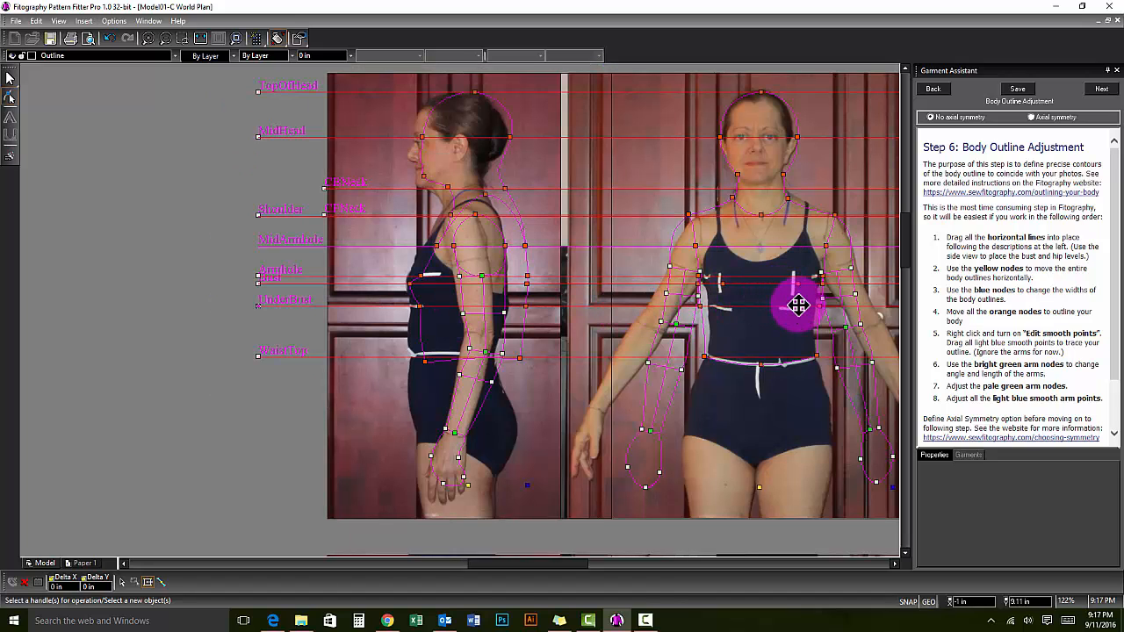
pyautogui.click(210, 38)
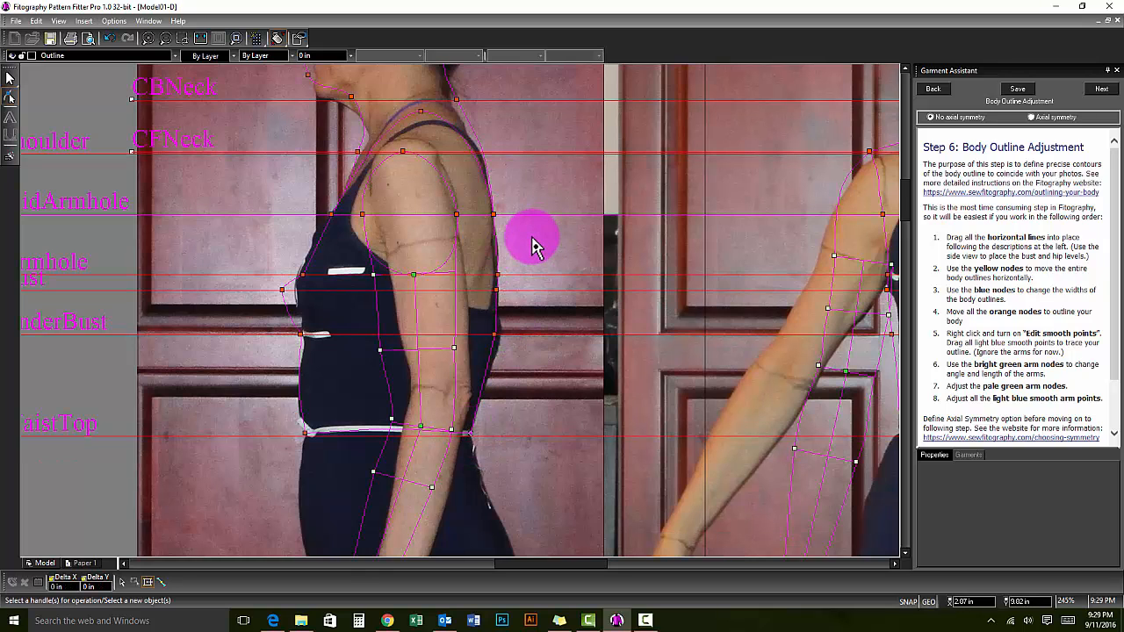
# Set the side Bust node on the bust front and armhole nodes on the arm edges
pyautogui.moveTo(531, 237); pyautogui.dragTo(307, 276)
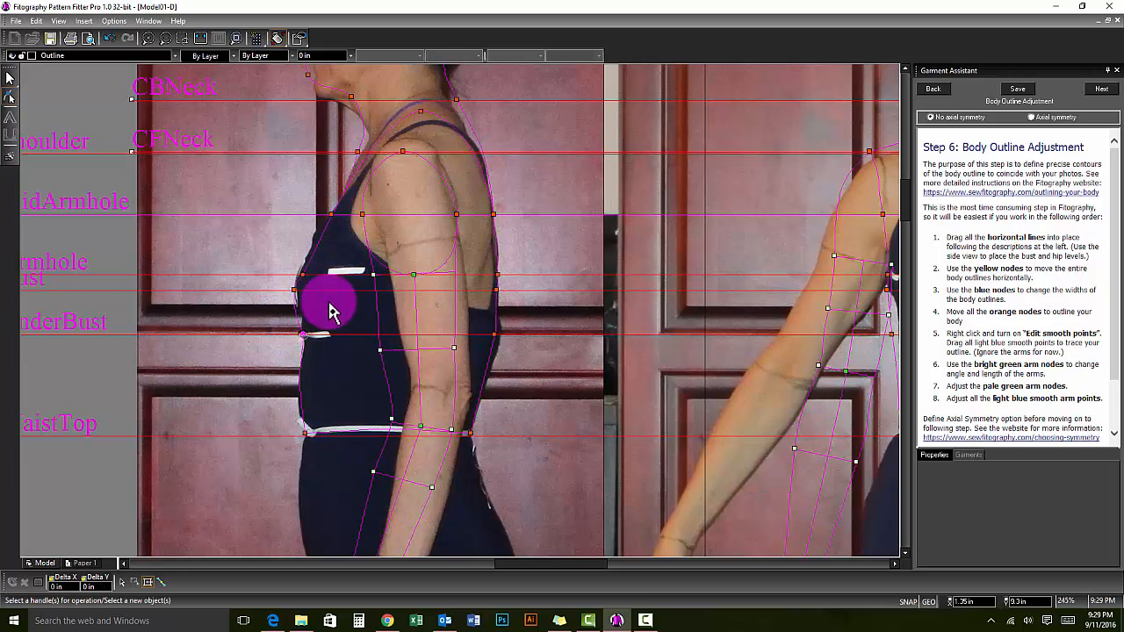
pyautogui.moveTo(332, 303); pyautogui.dragTo(303, 281)
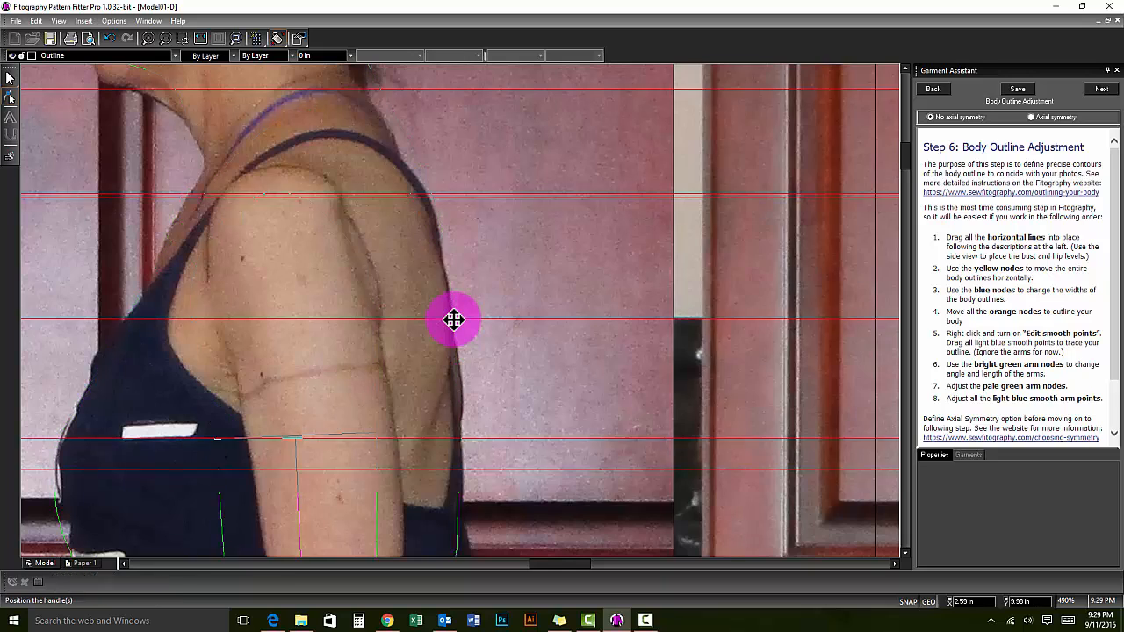
pyautogui.moveTo(453, 320); pyautogui.dragTo(461, 471)
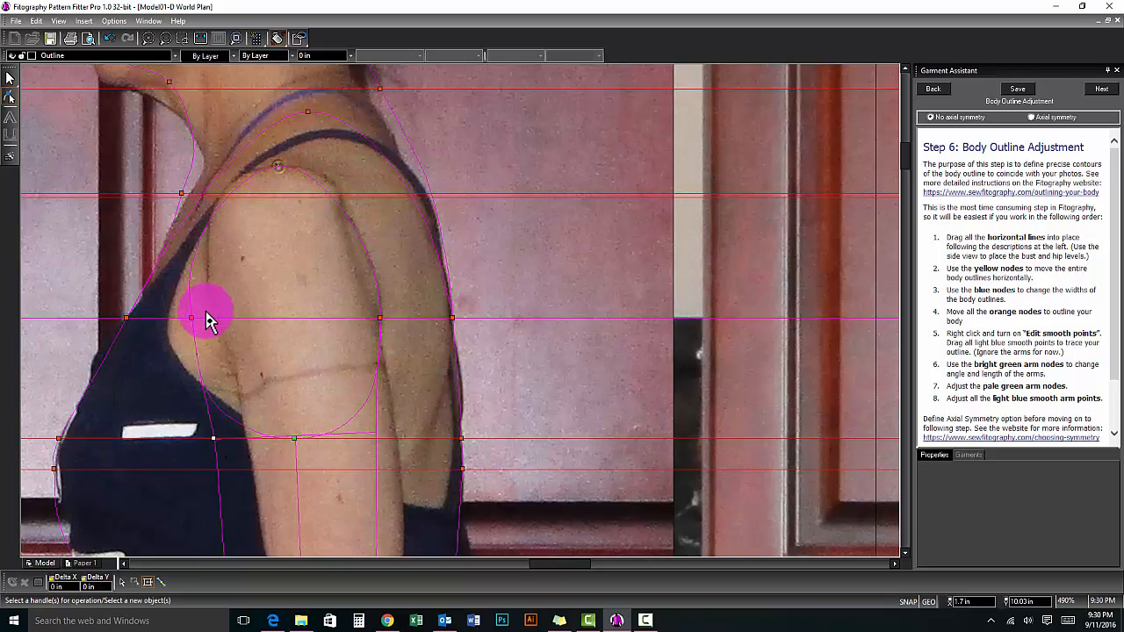
pyautogui.moveTo(210, 316); pyautogui.dragTo(373, 338)
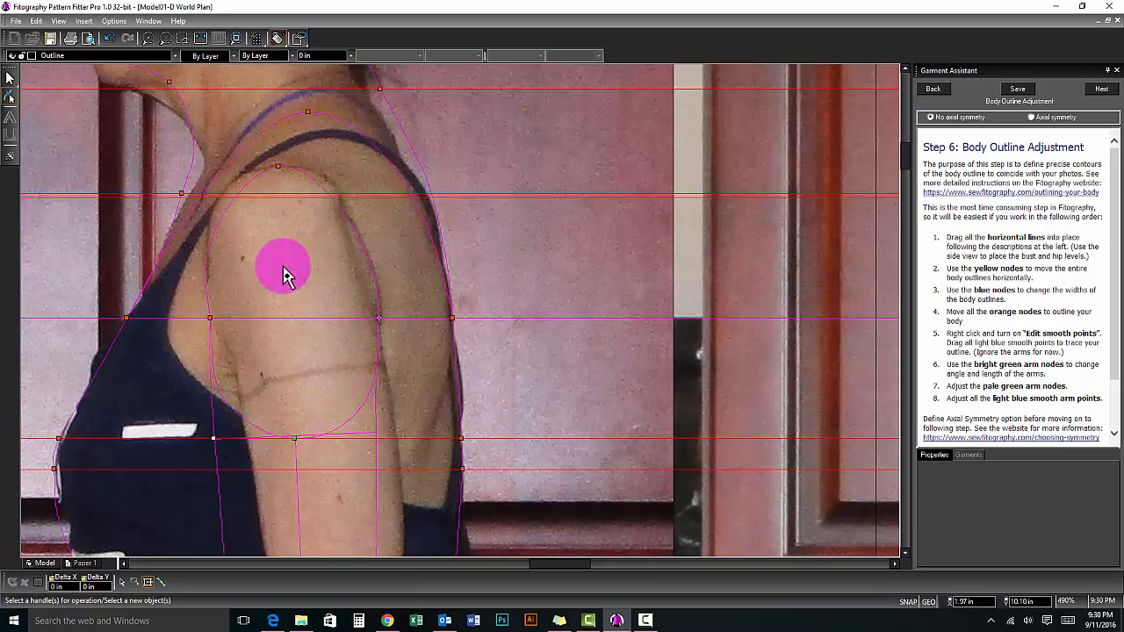
pyautogui.moveTo(283, 266); pyautogui.dragTo(309, 116)
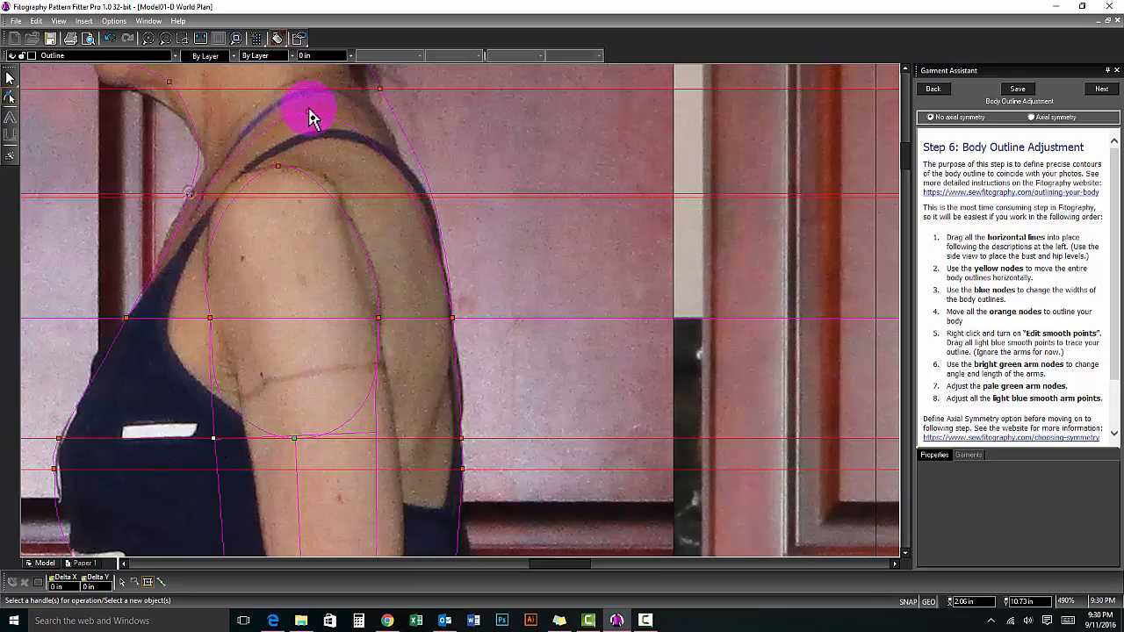
# Align the crown point, neck and shoulder nodes, and eye-level line on the front photo
pyautogui.moveTo(311, 114); pyautogui.dragTo(321, 98)
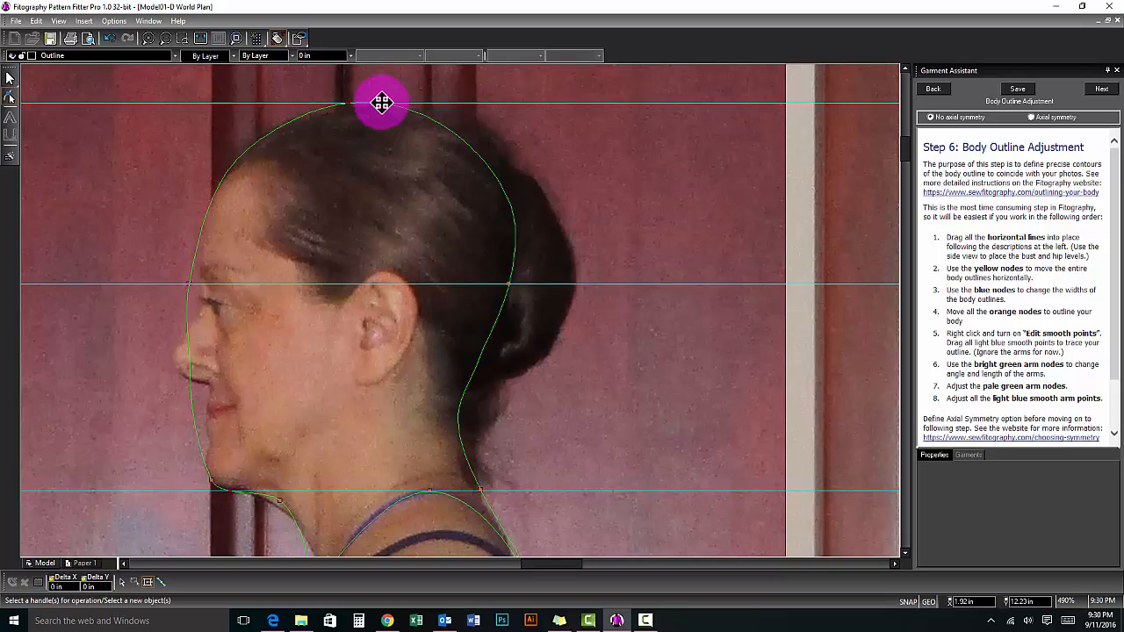
pyautogui.moveTo(381, 101); pyautogui.dragTo(522, 283)
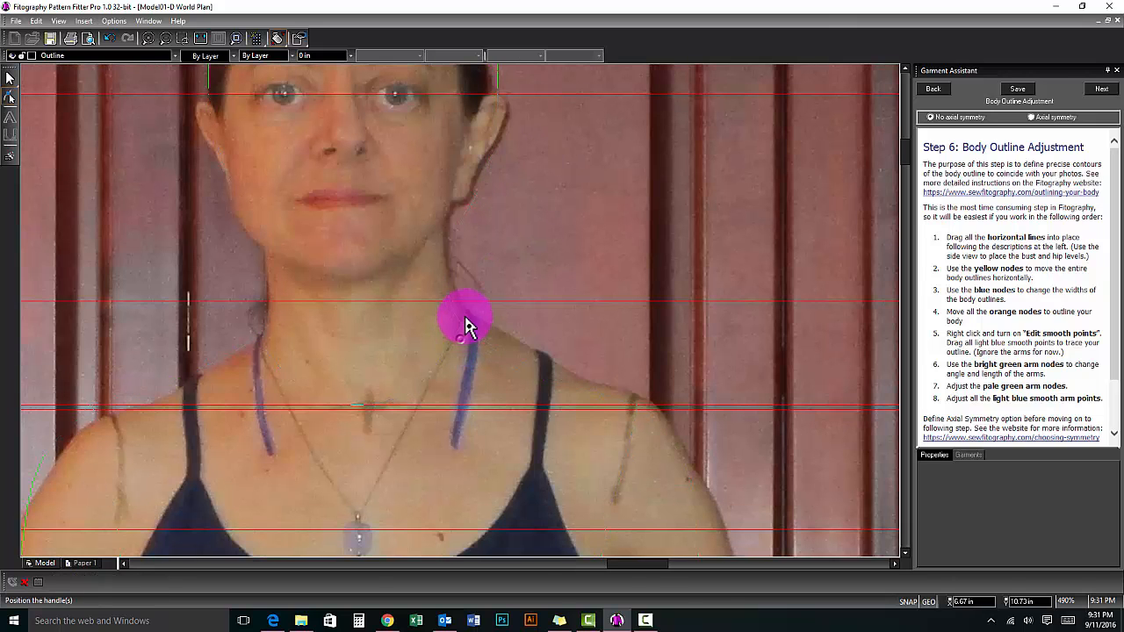
pyautogui.moveTo(465, 316); pyautogui.dragTo(259, 343)
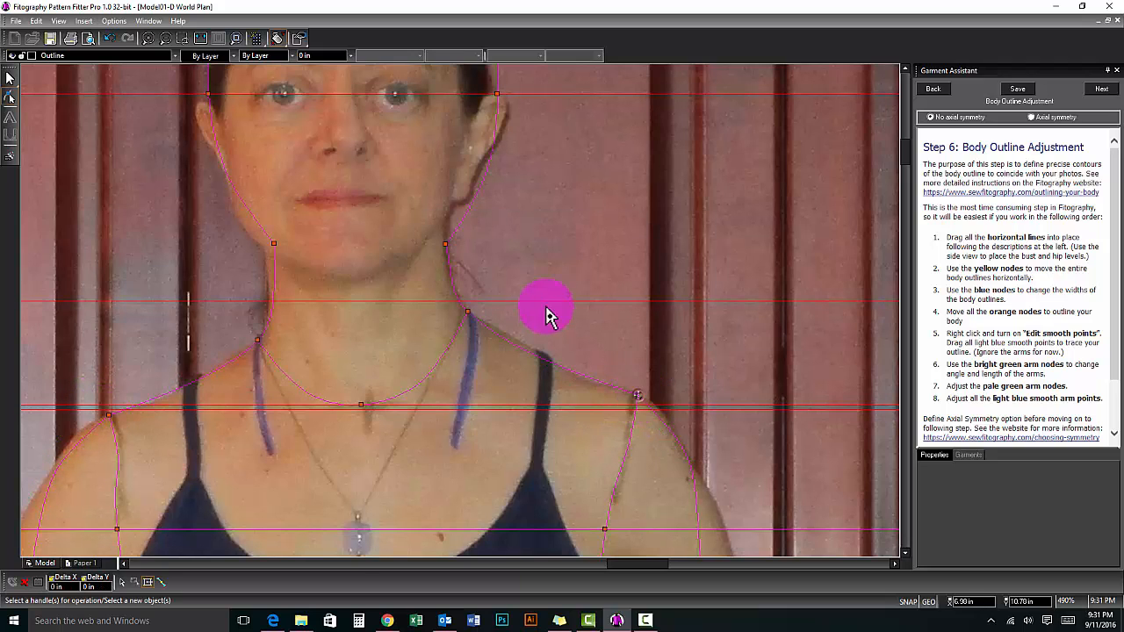
pyautogui.moveTo(545, 312); pyautogui.dragTo(289, 255)
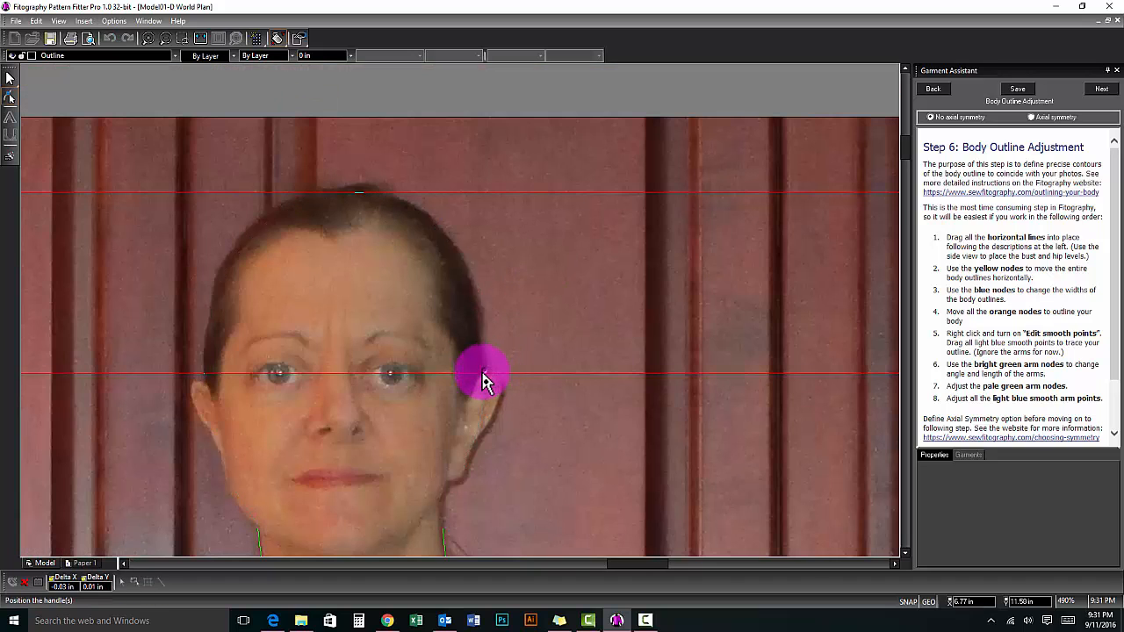
pyautogui.moveTo(483, 373); pyautogui.dragTo(355, 191)
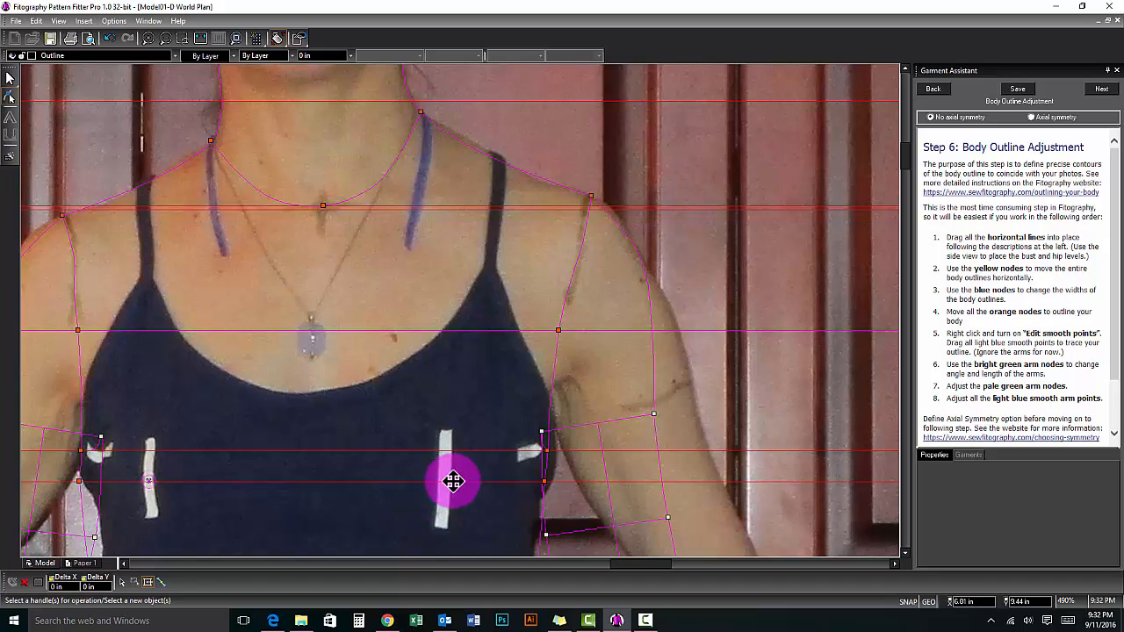
# Drag the front-photo bust-level node out onto the torso's side edge
pyautogui.moveTo(454, 480); pyautogui.dragTo(580, 481)
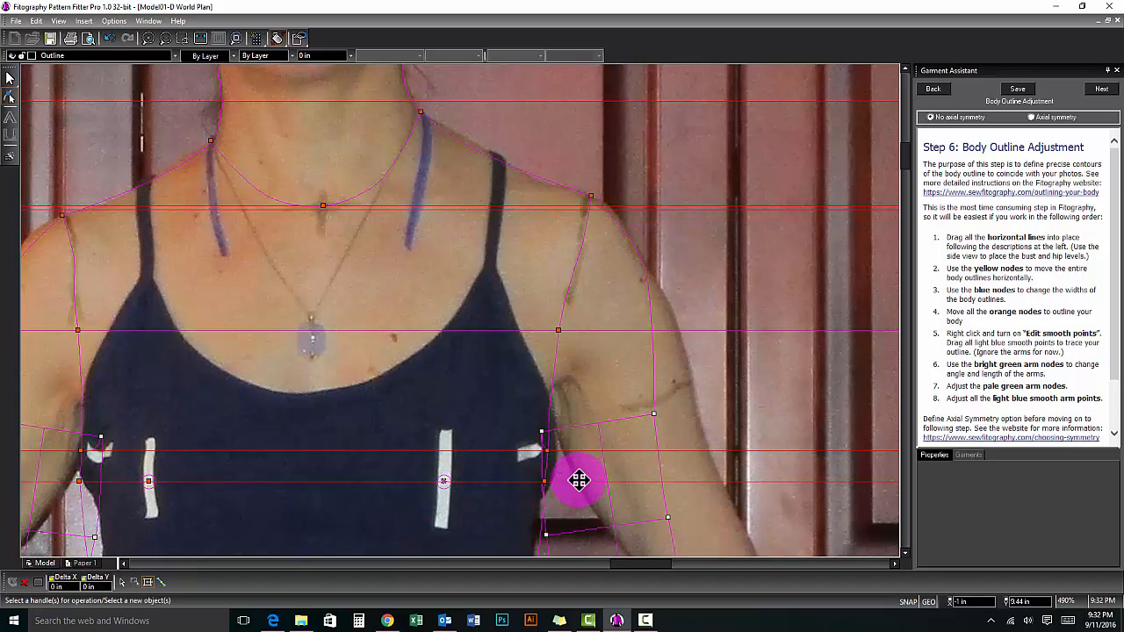
pyautogui.moveTo(580, 480); pyautogui.dragTo(545, 480)
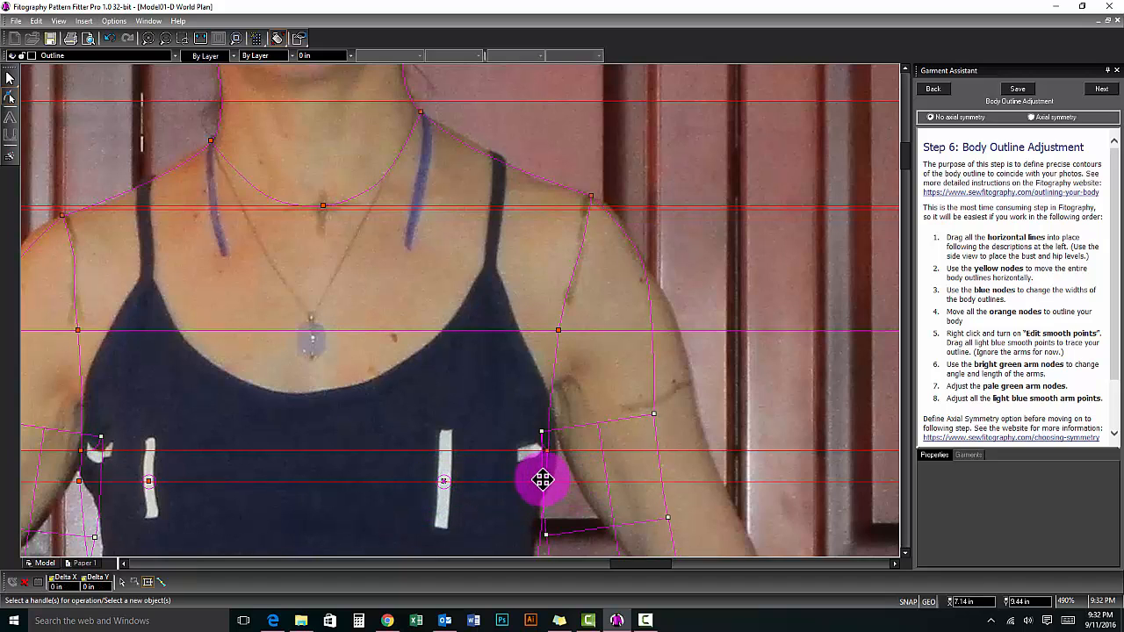
pyautogui.moveTo(542, 479); pyautogui.dragTo(544, 487)
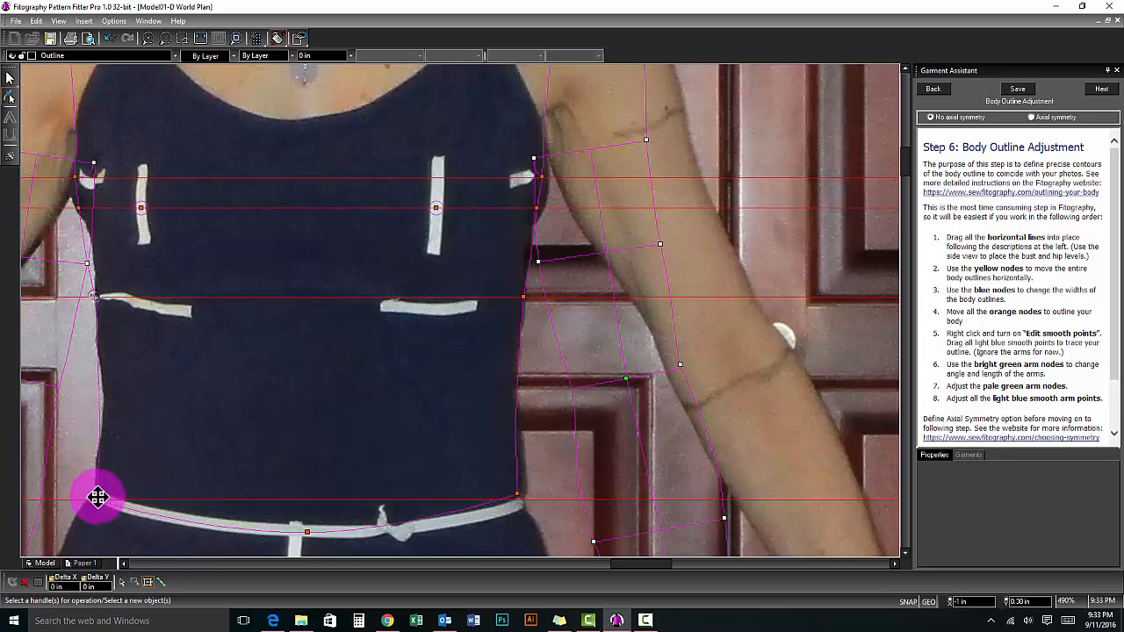
# Drag the waist outline node onto the front photo's body edge
pyautogui.moveTo(98, 498); pyautogui.dragTo(519, 498)
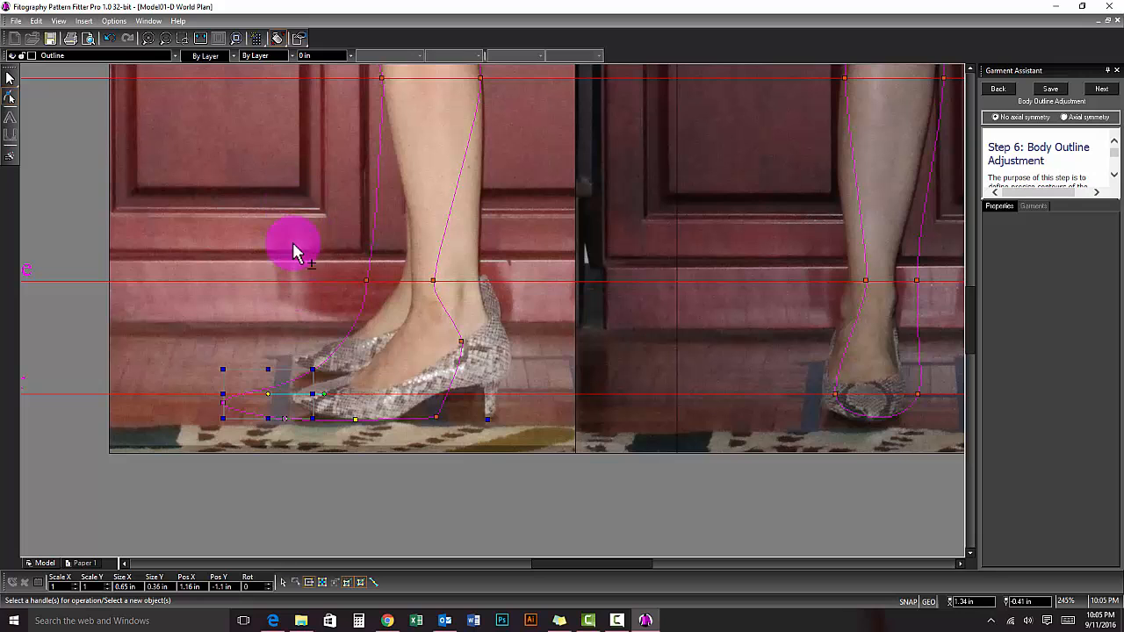
# Scale the side-view foot outline to the shoe's size and position it over the shoe
pyautogui.moveTo(294, 246); pyautogui.dragTo(448, 426)
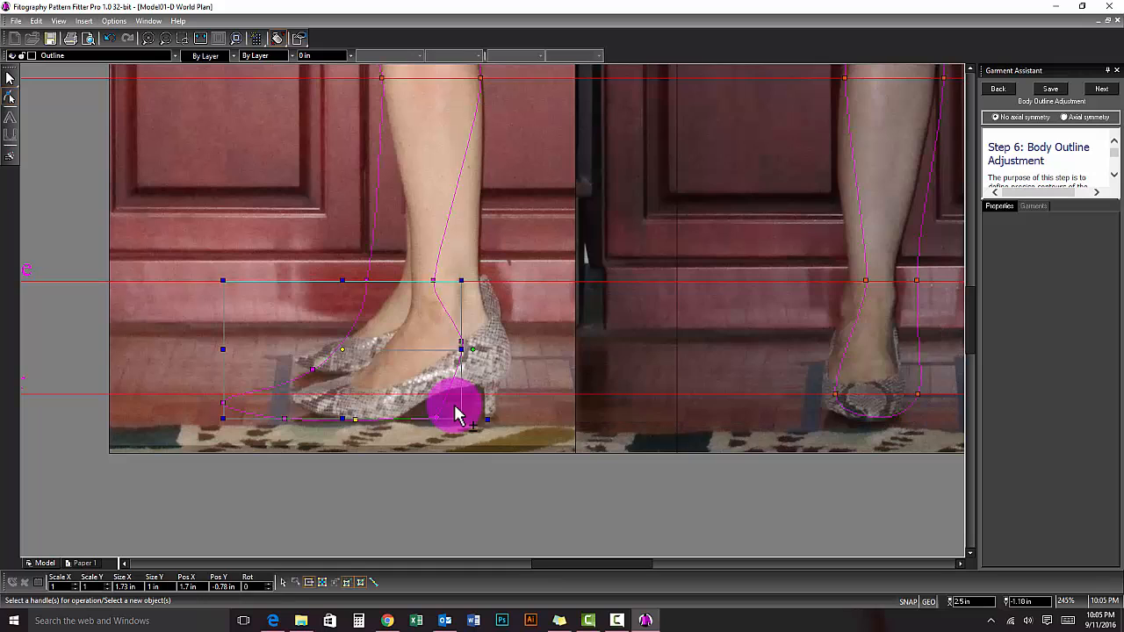
pyautogui.moveTo(461, 409); pyautogui.dragTo(461, 341)
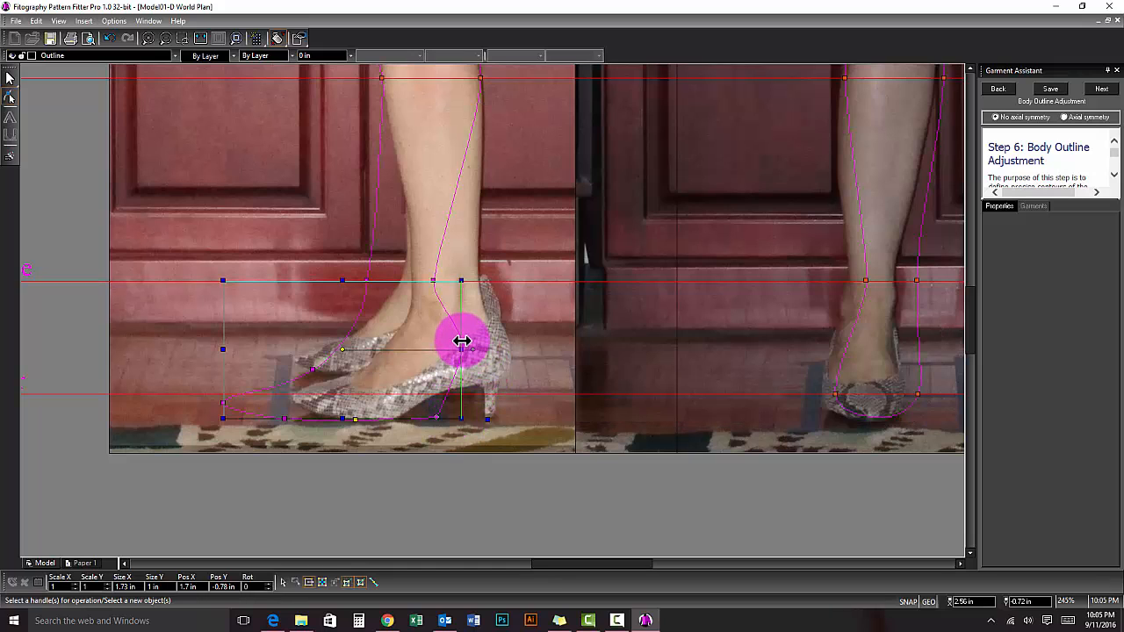
pyautogui.moveTo(461, 341); pyautogui.dragTo(342, 351)
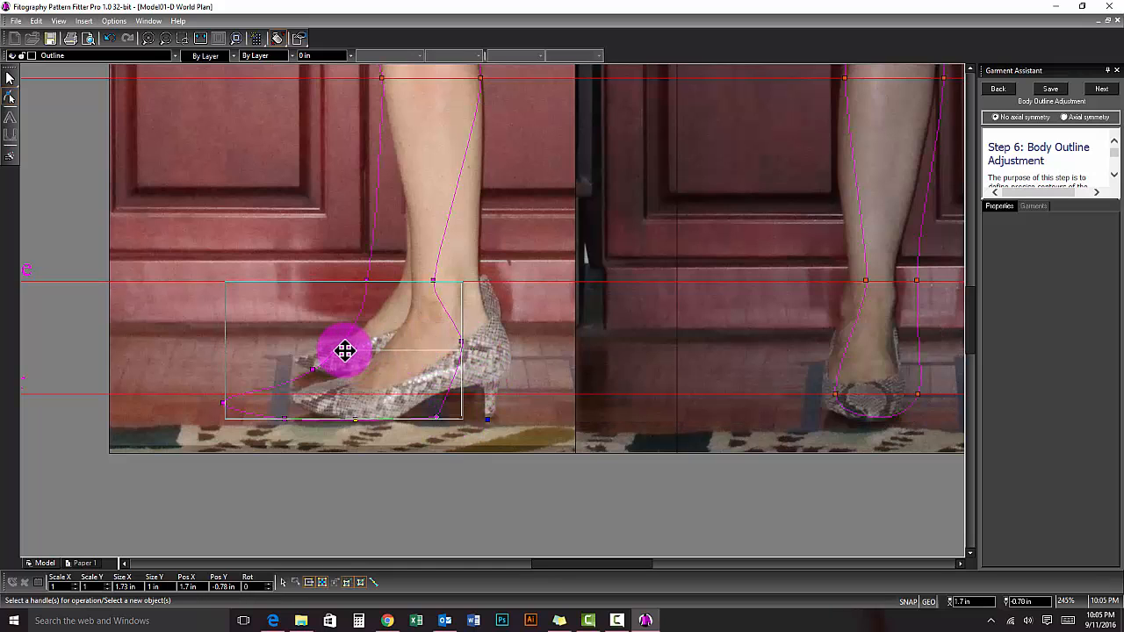
pyautogui.moveTo(344, 351); pyautogui.dragTo(408, 351)
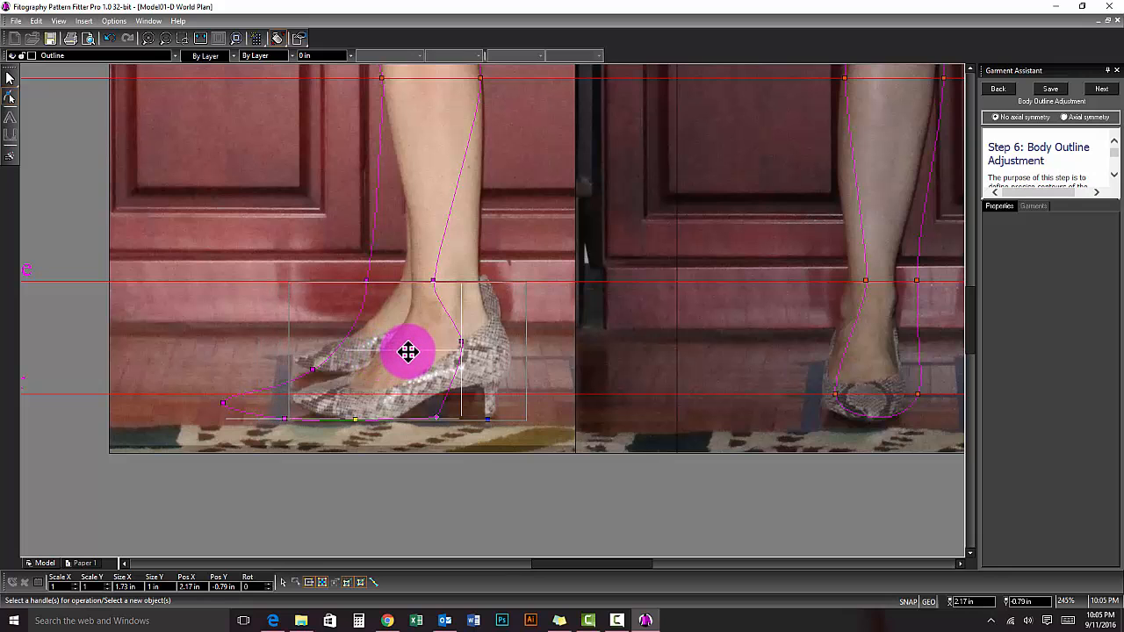
pyautogui.moveTo(408, 352); pyautogui.dragTo(396, 351)
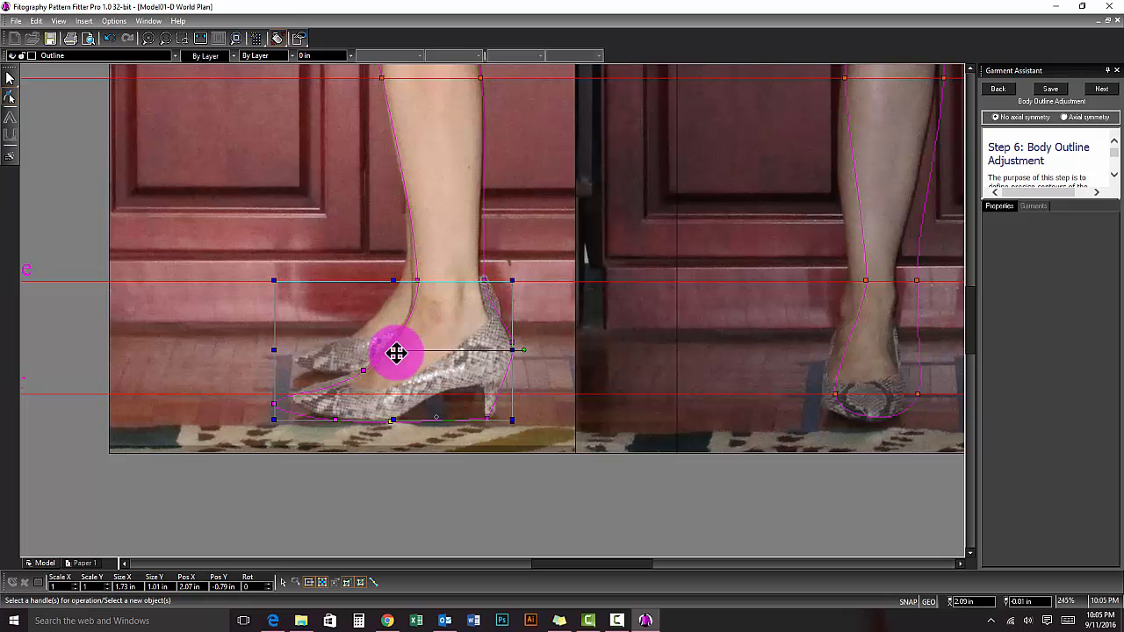
pyautogui.moveTo(397, 354); pyautogui.dragTo(365, 371)
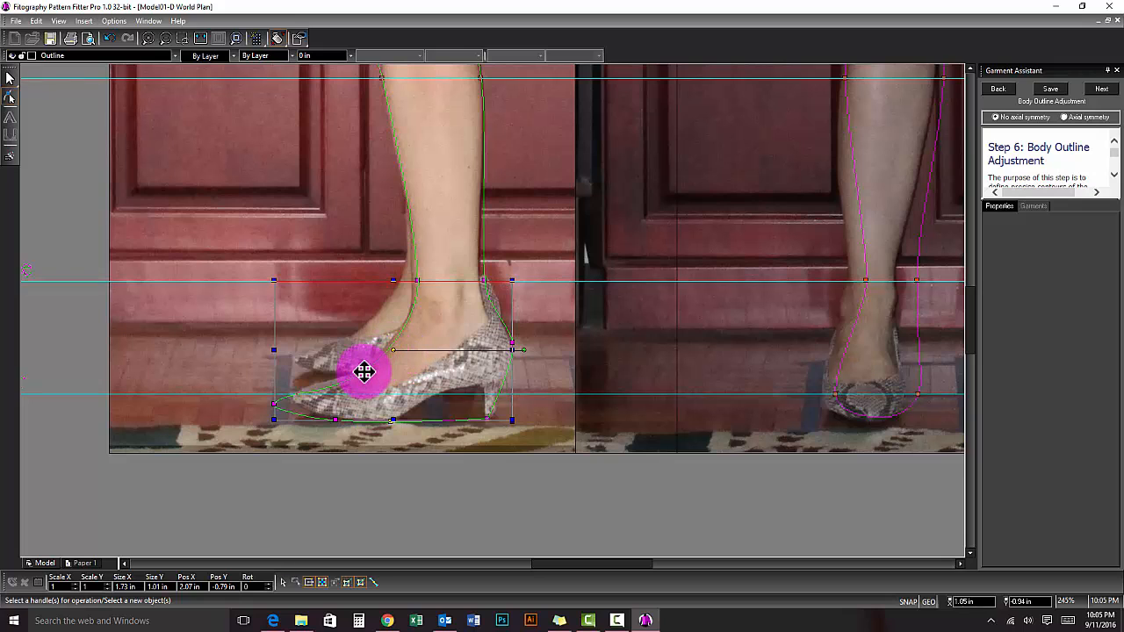